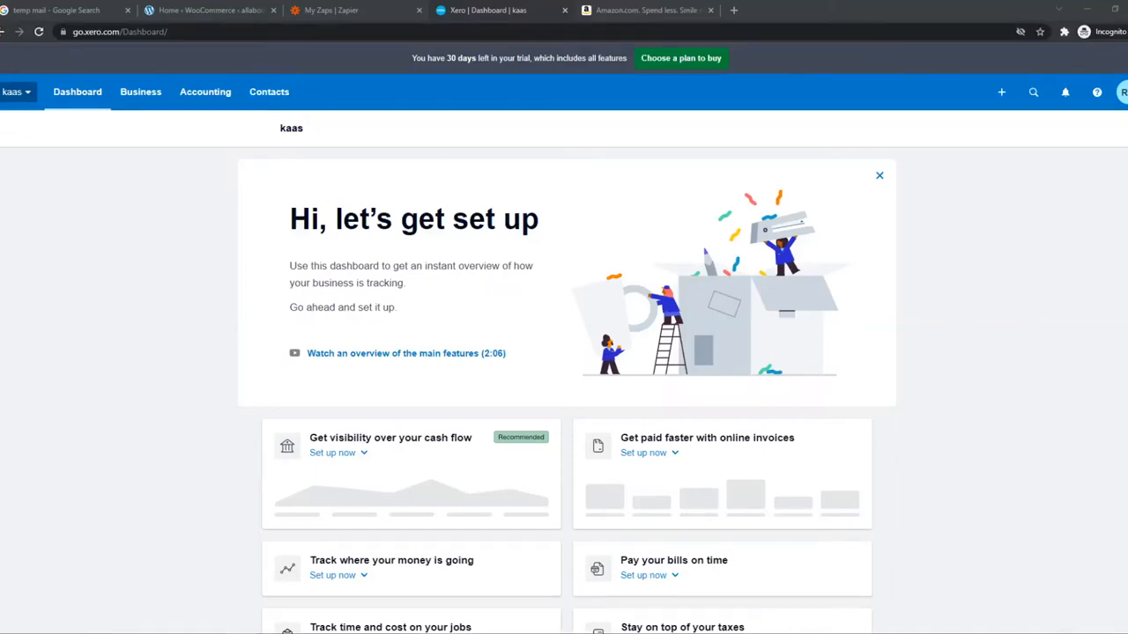
# Step: Switch to the Zapier page, reveal the navigation panel and choose Create Zap
pyautogui.click(643, 10)
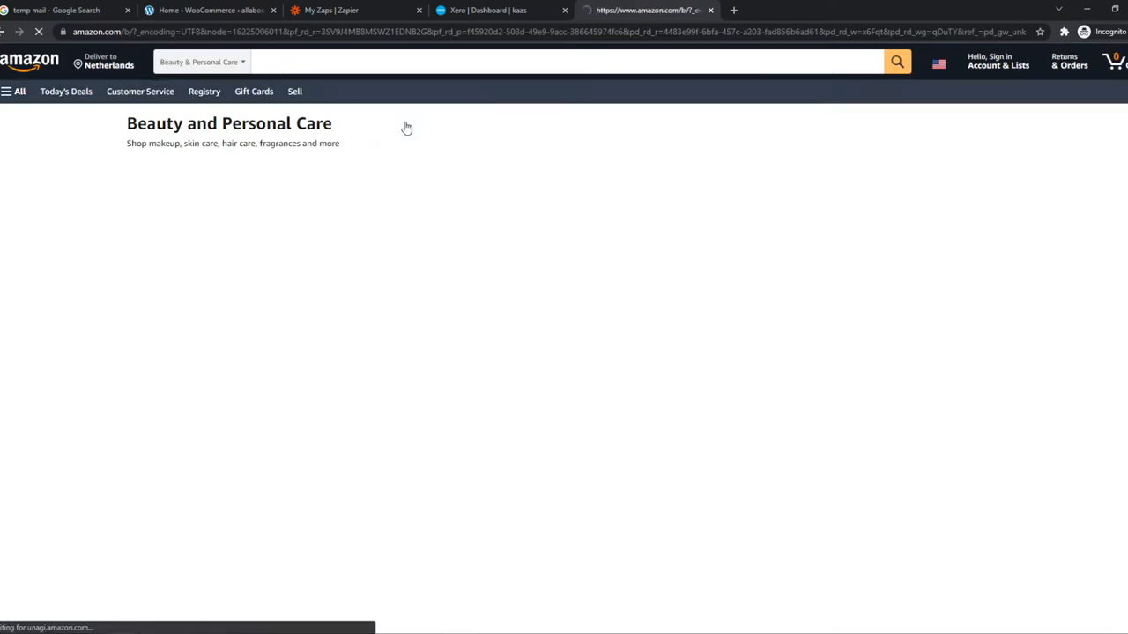
pyautogui.click(484, 11)
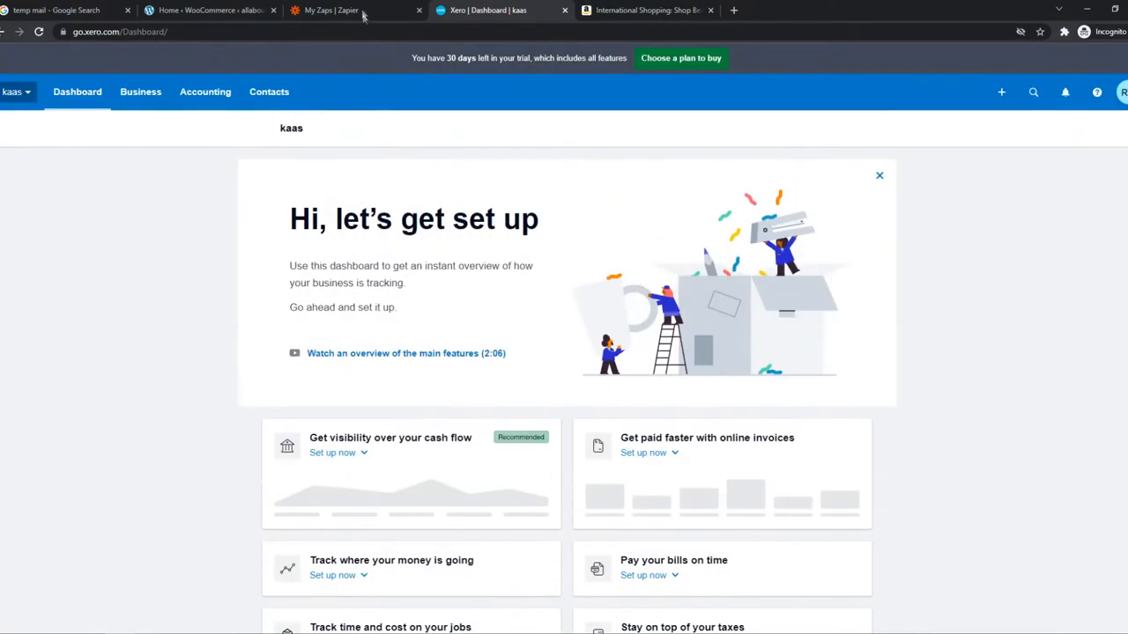
pyautogui.click(332, 10)
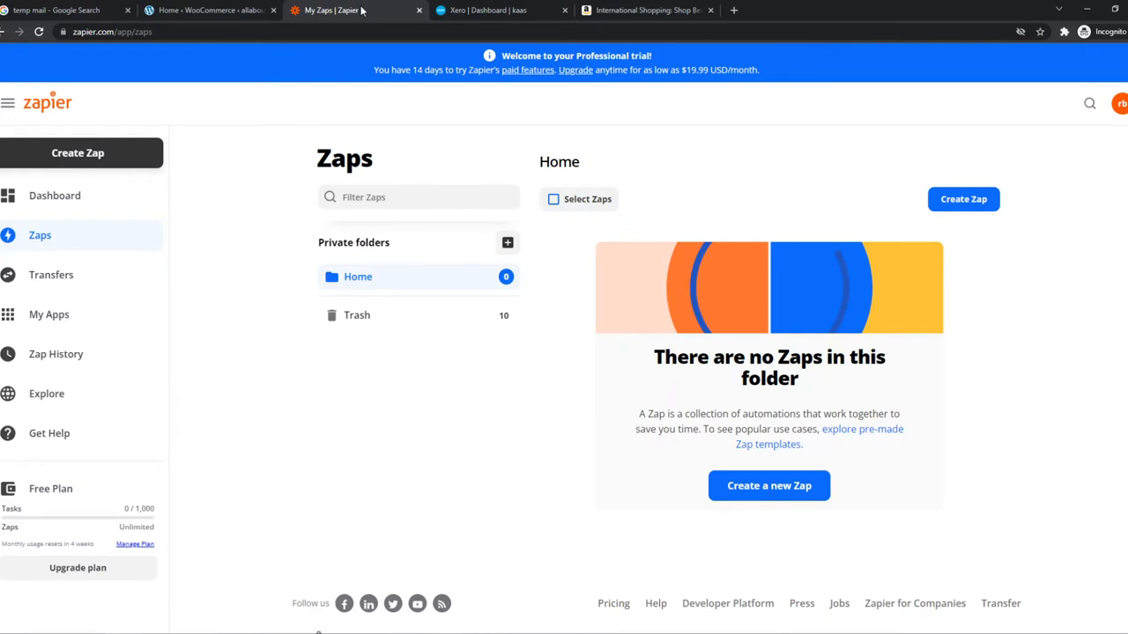
pyautogui.moveTo(296, 125)
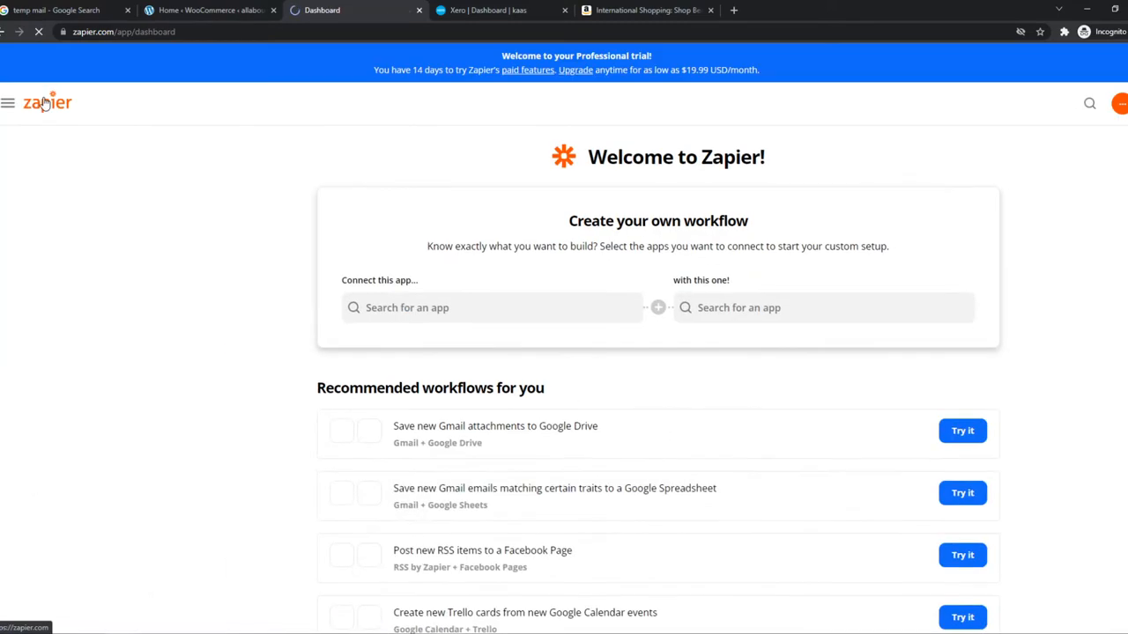
pyautogui.click(7, 102)
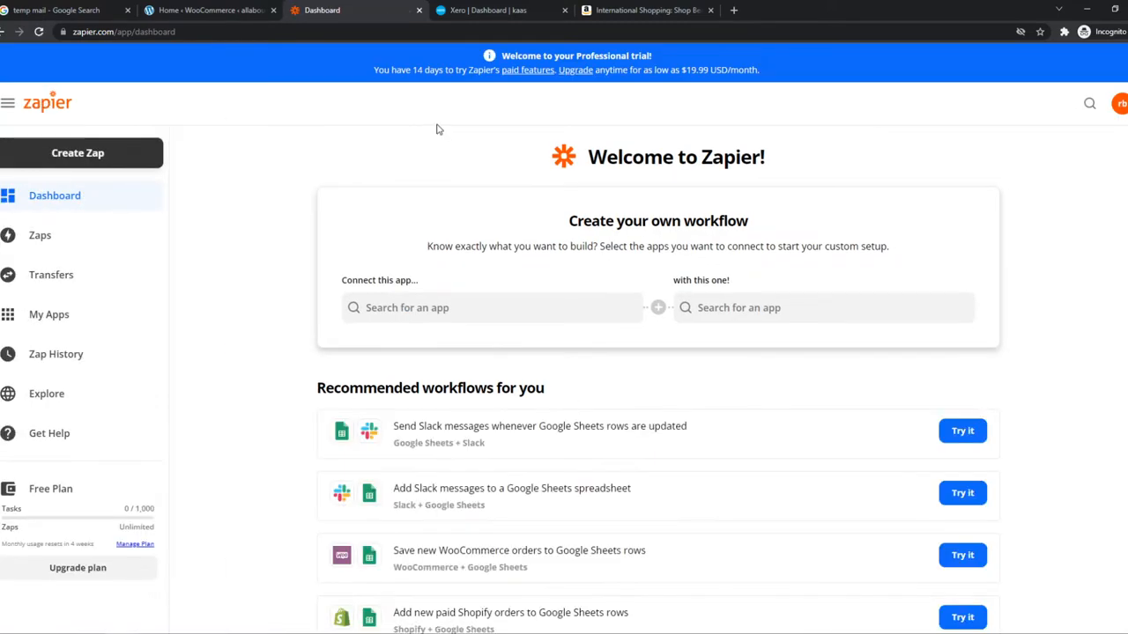
pyautogui.moveTo(280, 109)
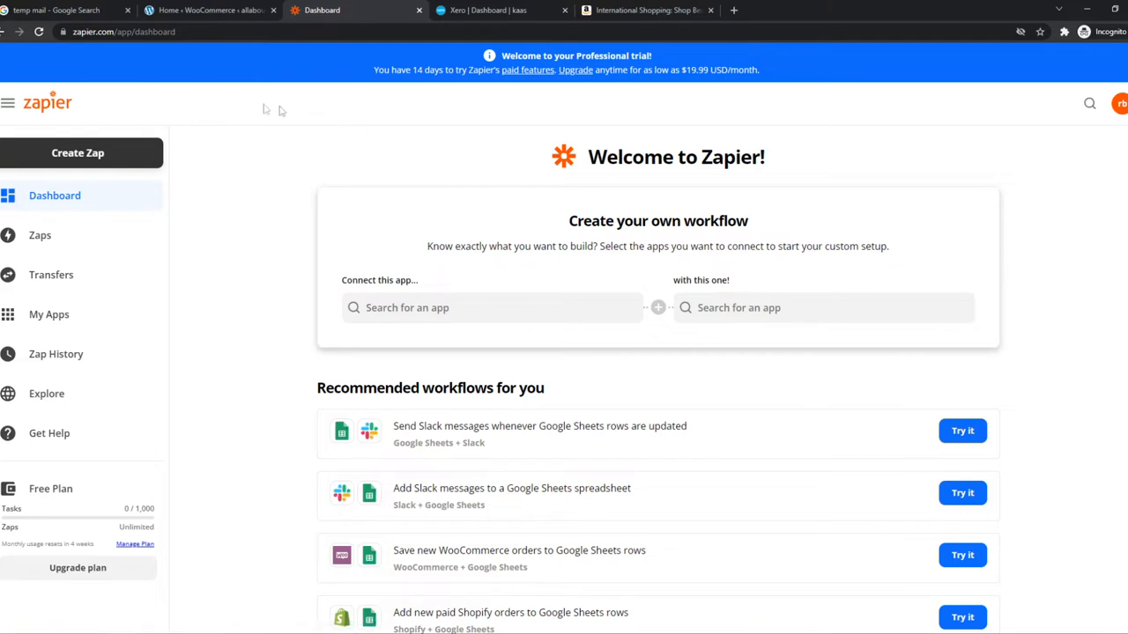
pyautogui.moveTo(982, 317)
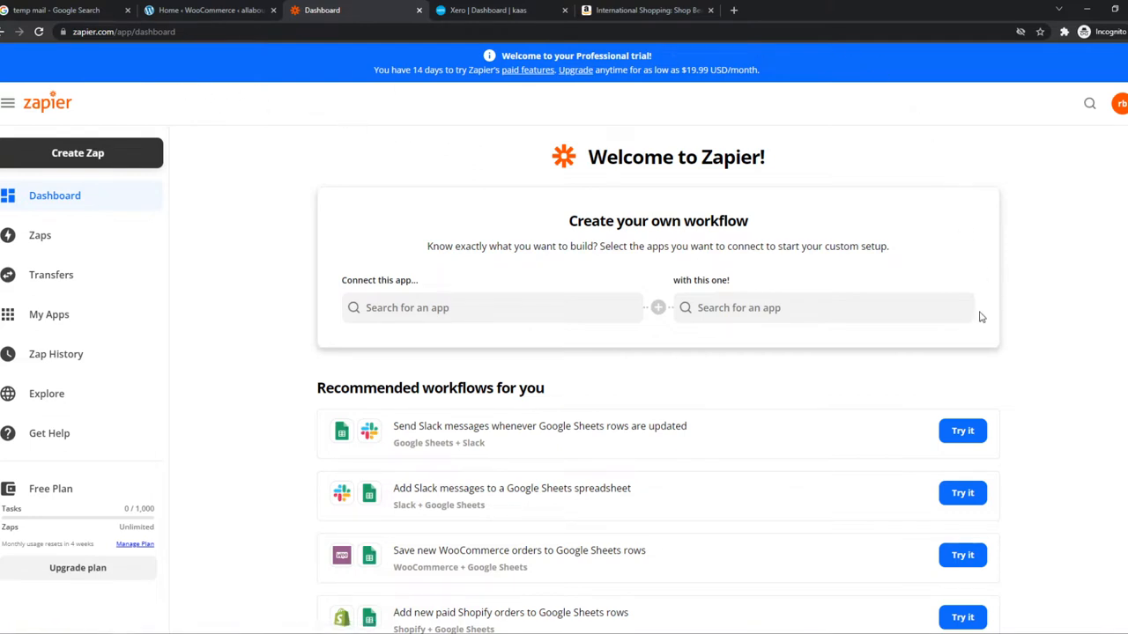
pyautogui.click(78, 151)
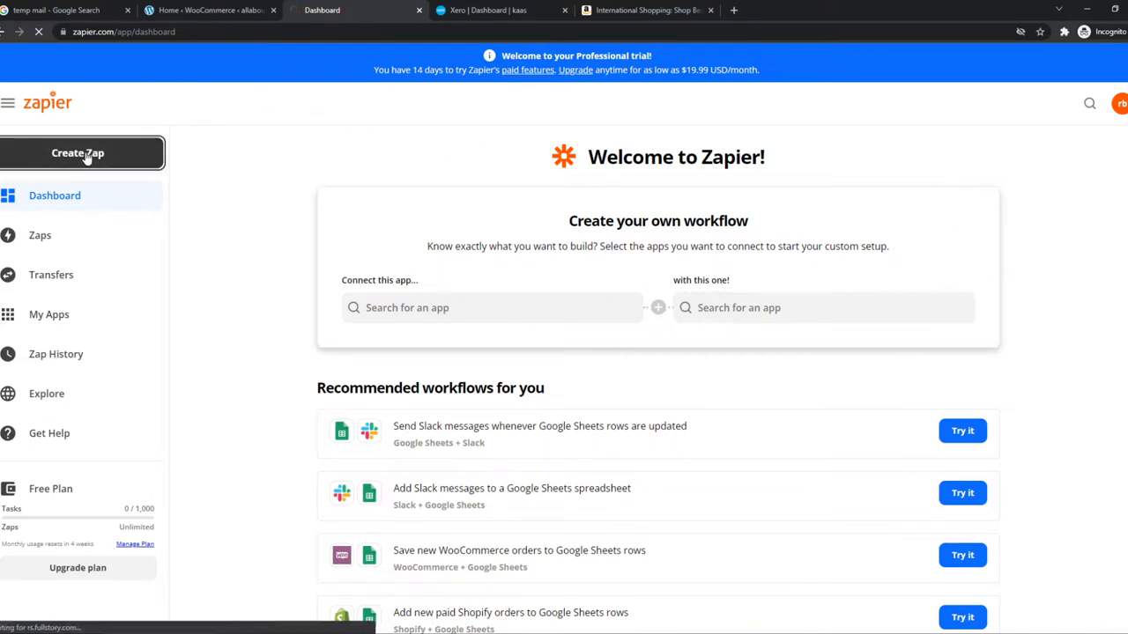
# Step: In the new Zap, search 'amaz' and pick Amazon Seller Central as the trigger app
pyautogui.click(77, 151)
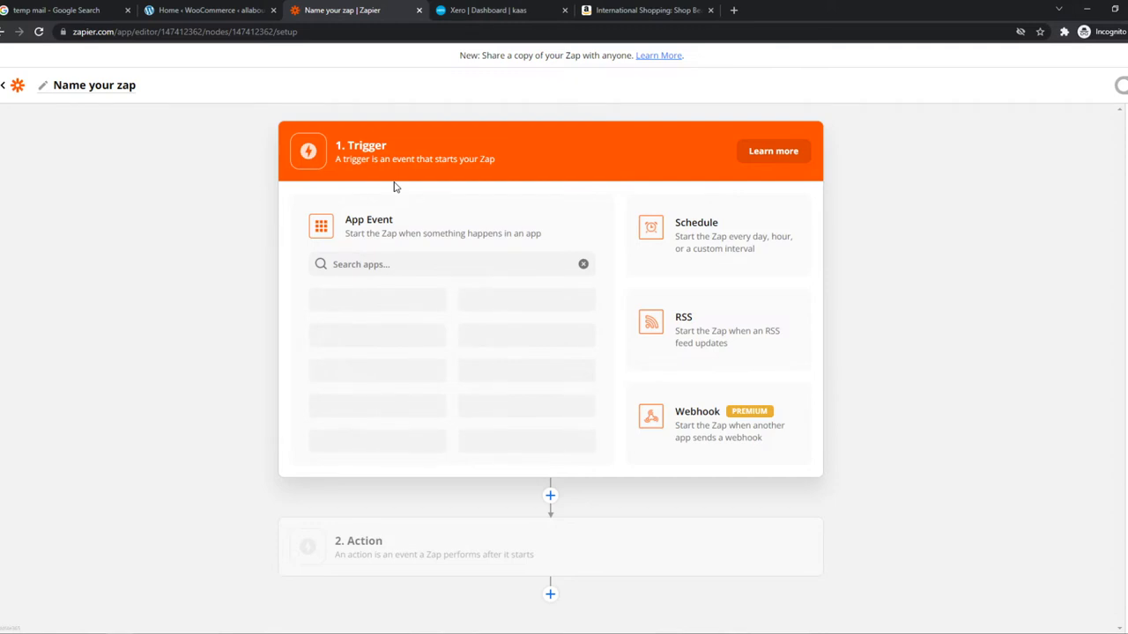
pyautogui.moveTo(389, 148)
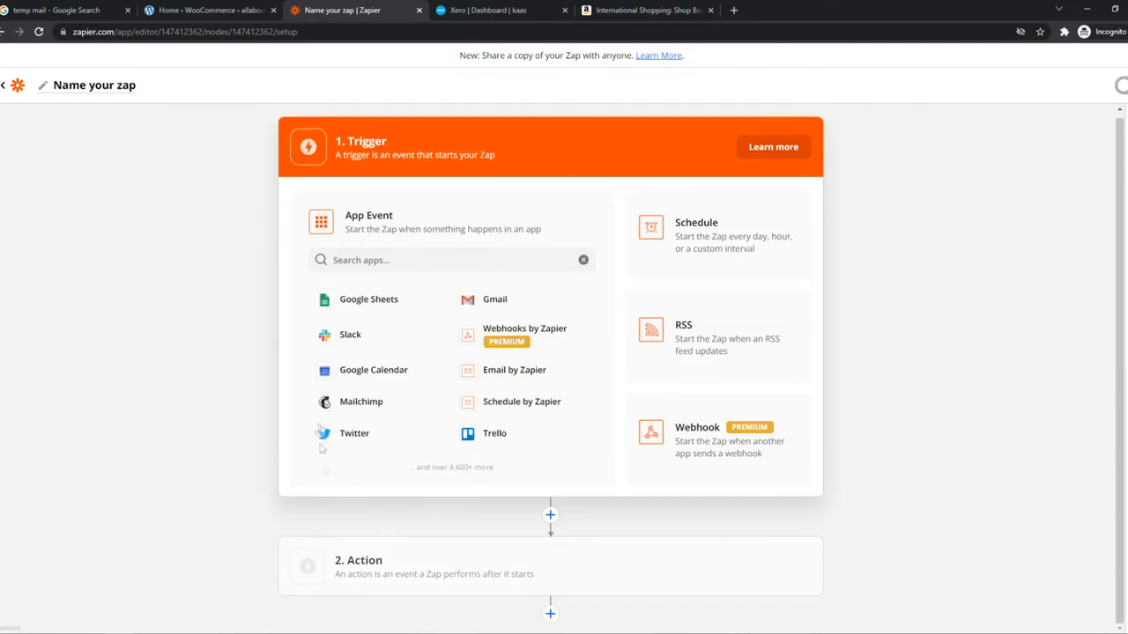
pyautogui.click(449, 259)
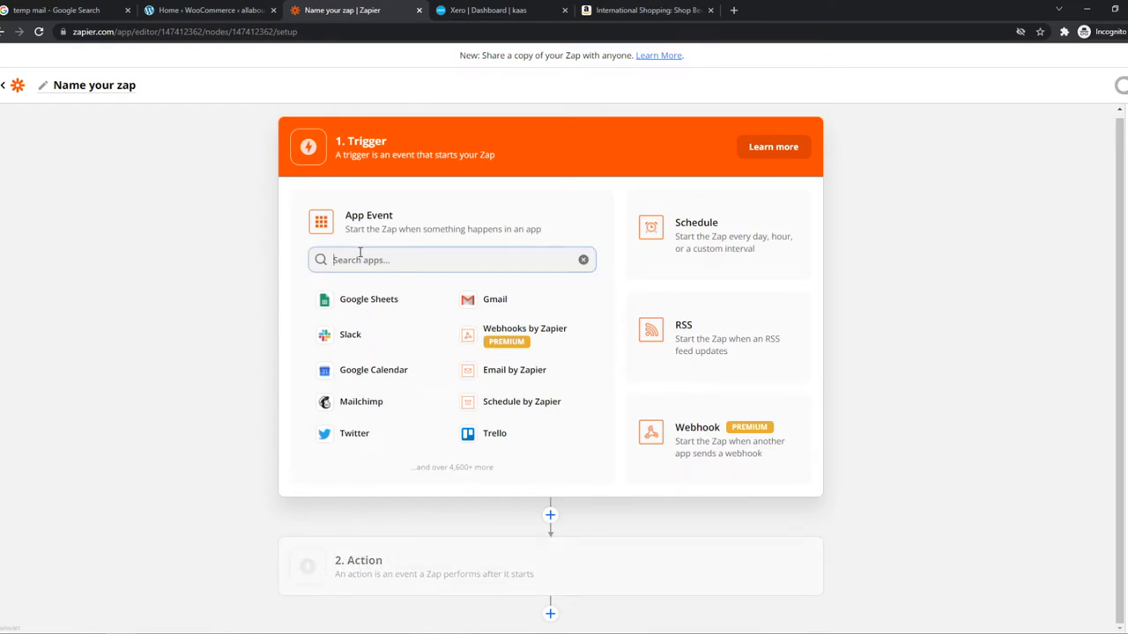
pyautogui.write('amaz')
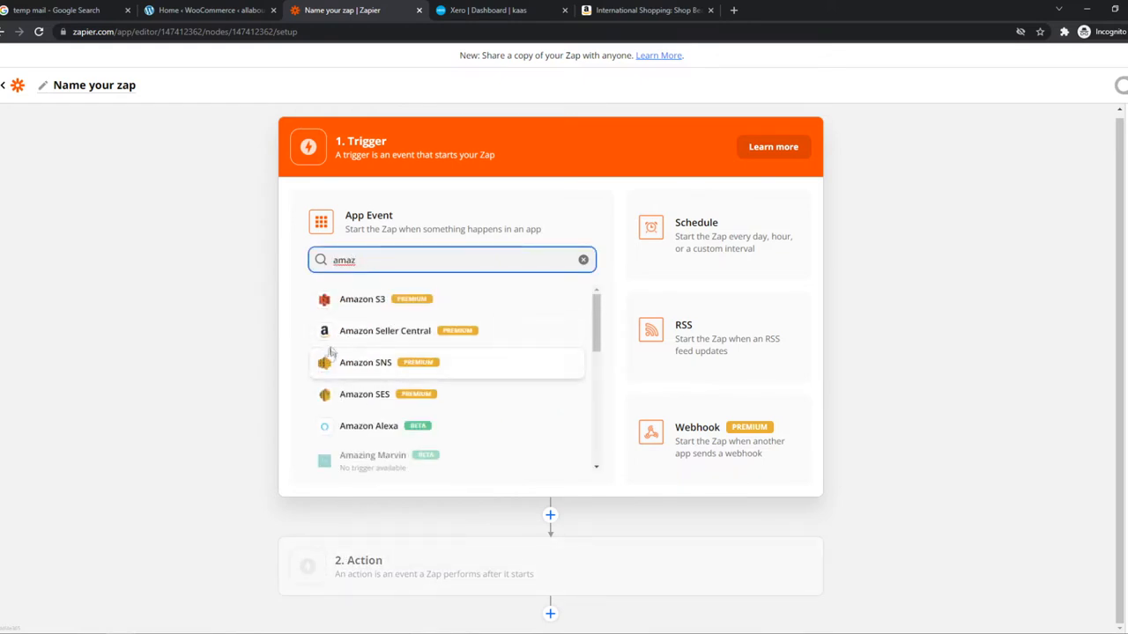
pyautogui.moveTo(359, 412)
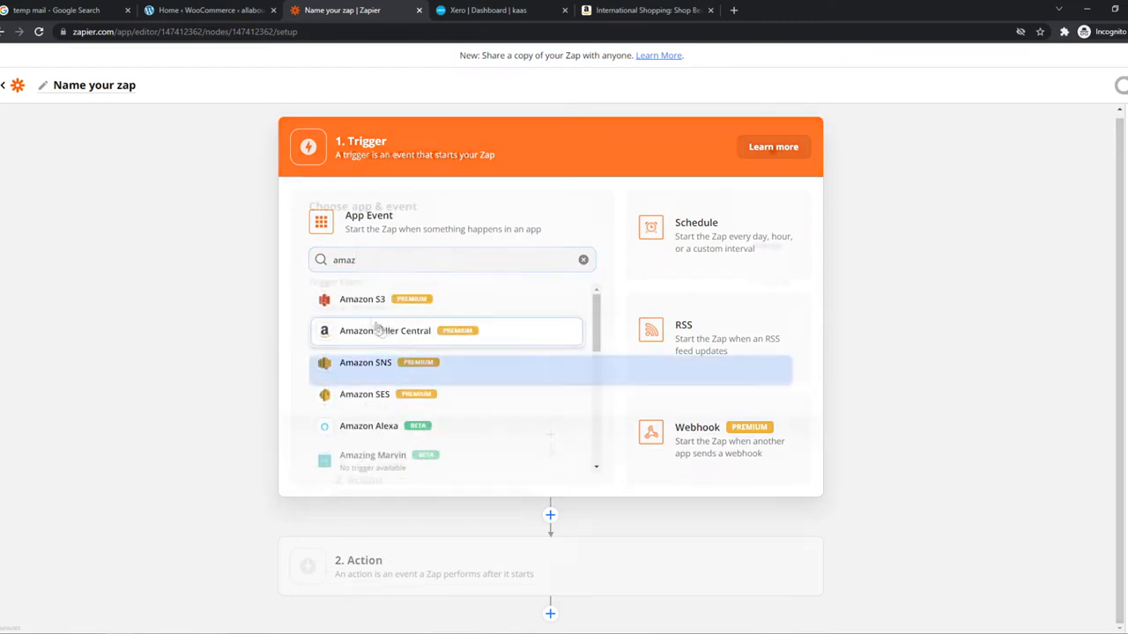
pyautogui.click(384, 331)
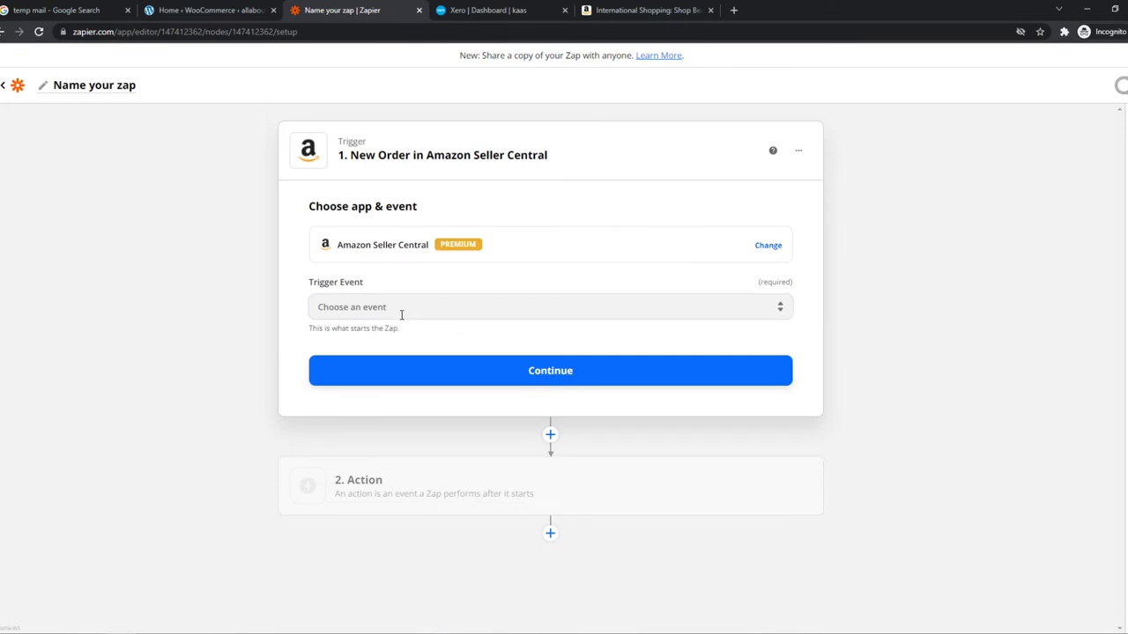
# Step: Keep the New Order trigger and set the Xero action event to Create Sales Invoice
pyautogui.click(550, 307)
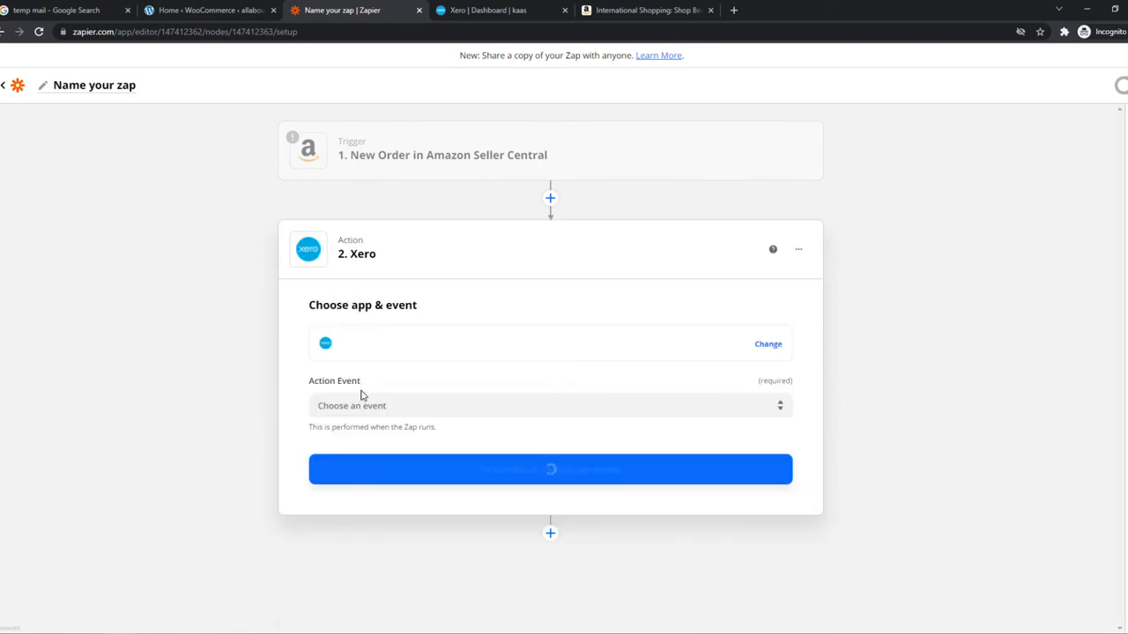
pyautogui.click(546, 405)
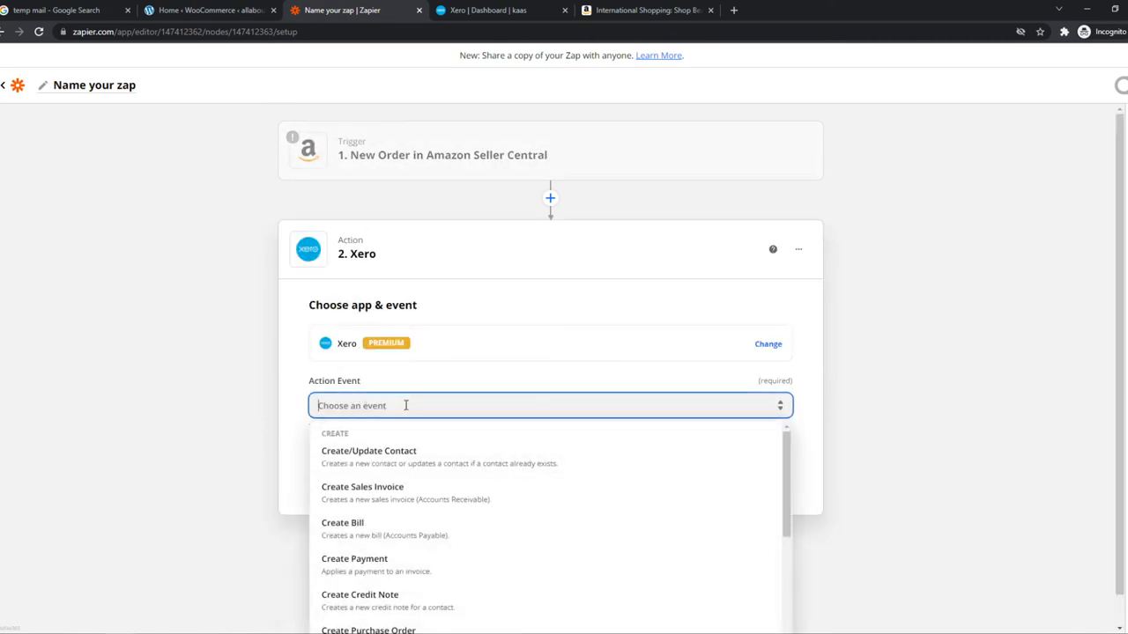
pyautogui.moveTo(363, 492)
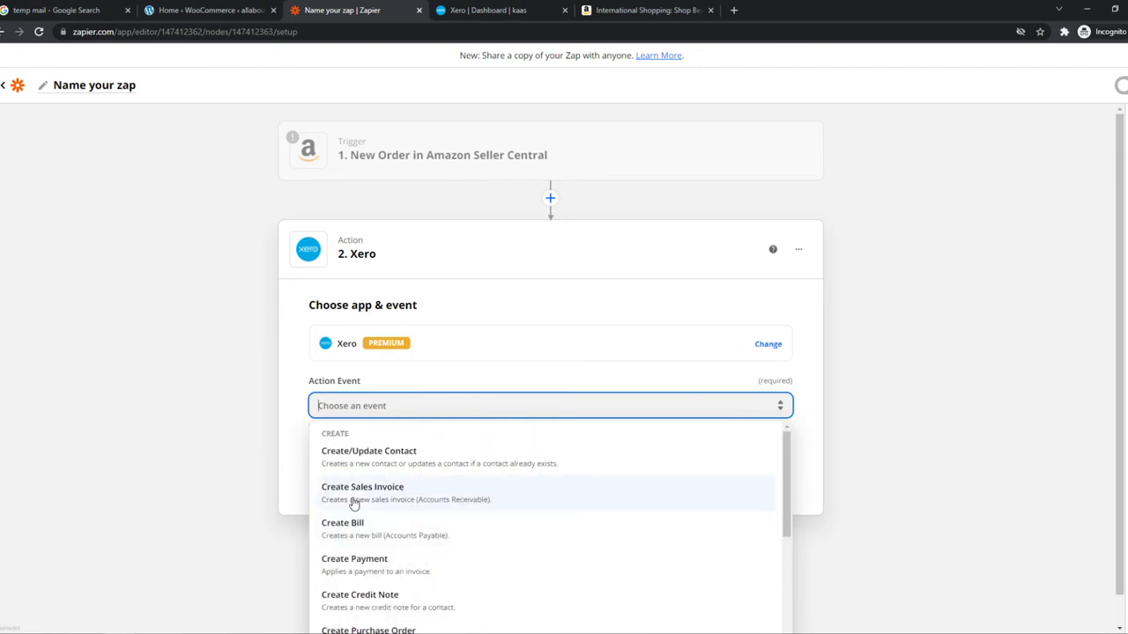
pyautogui.click(363, 487)
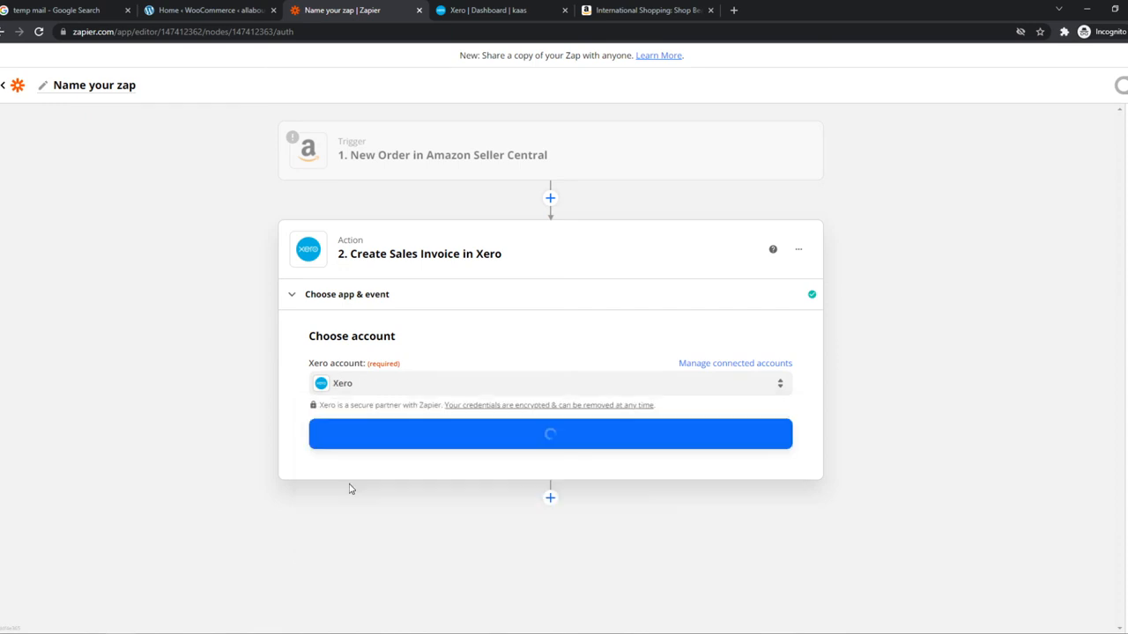
# Step: Keep the connected Xero account, continue, and review the empty invoice setup fields
pyautogui.click(550, 383)
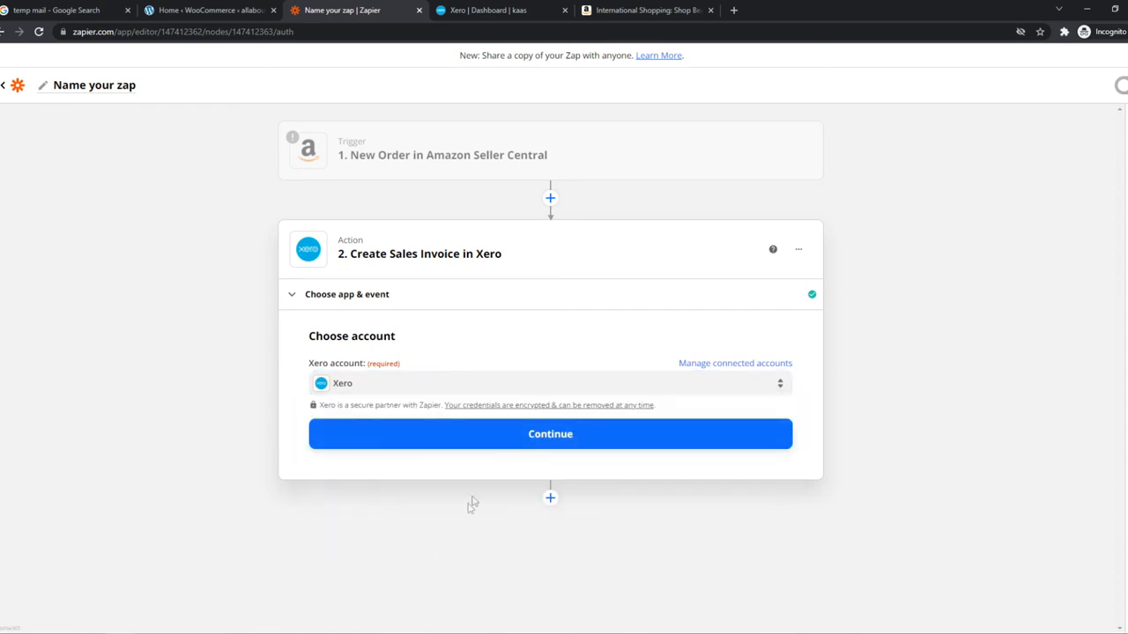
pyautogui.click(550, 434)
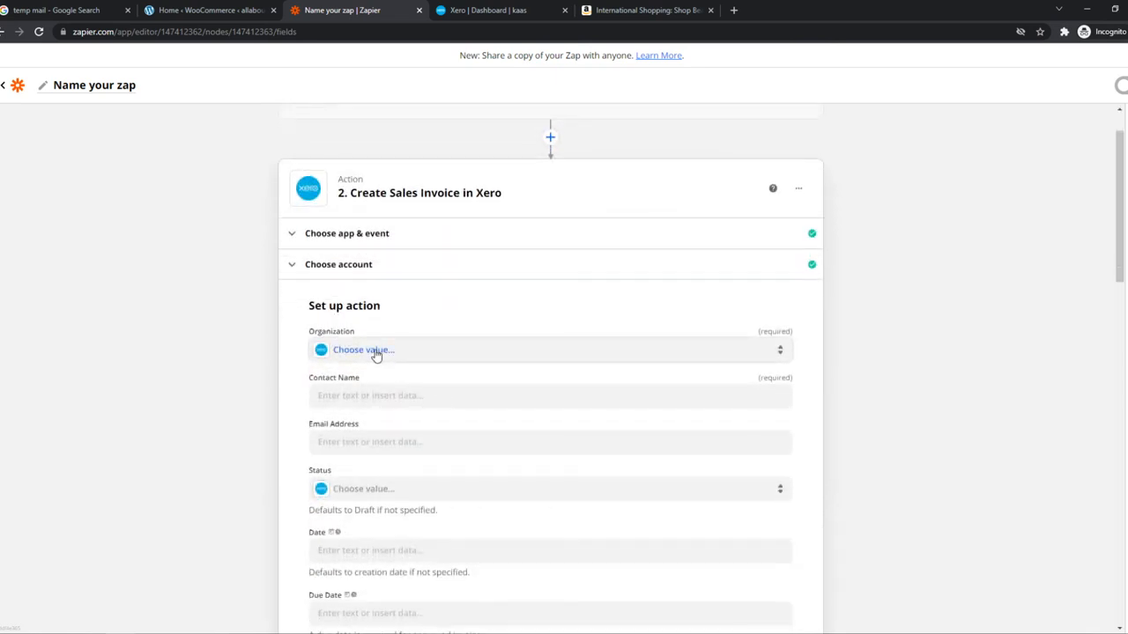
pyautogui.scroll(-3)
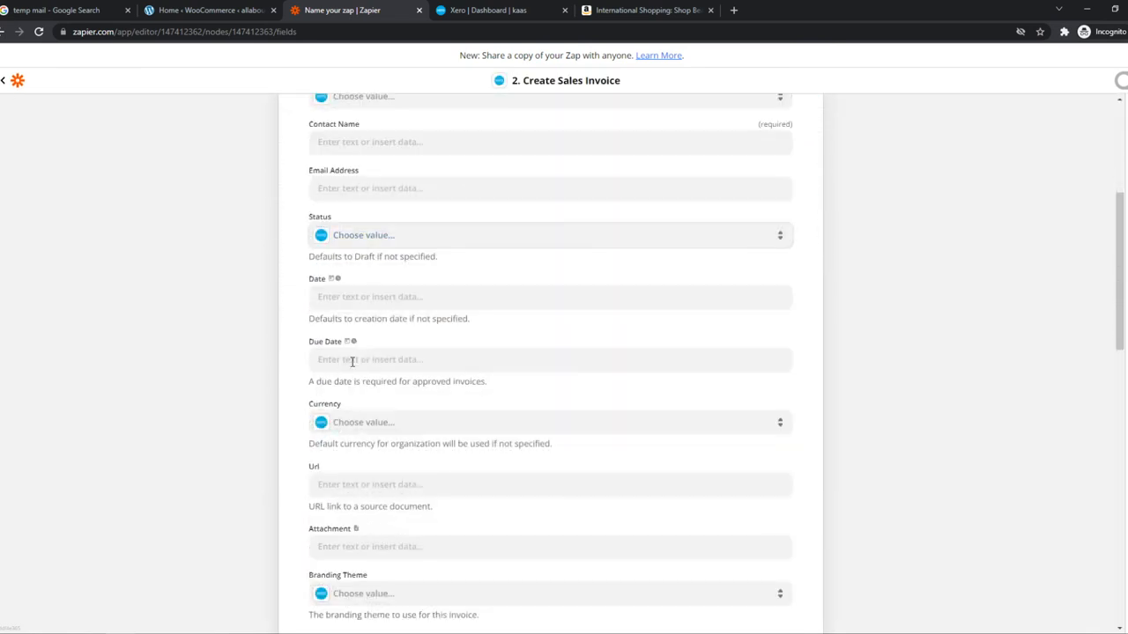
pyautogui.scroll(-3)
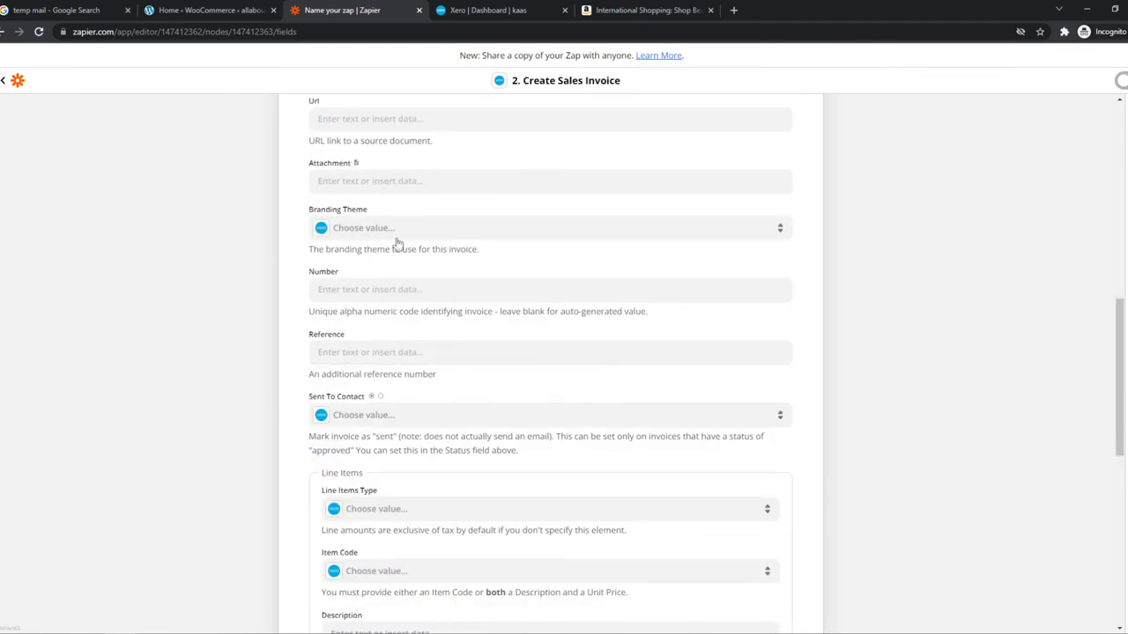
pyautogui.scroll(-3)
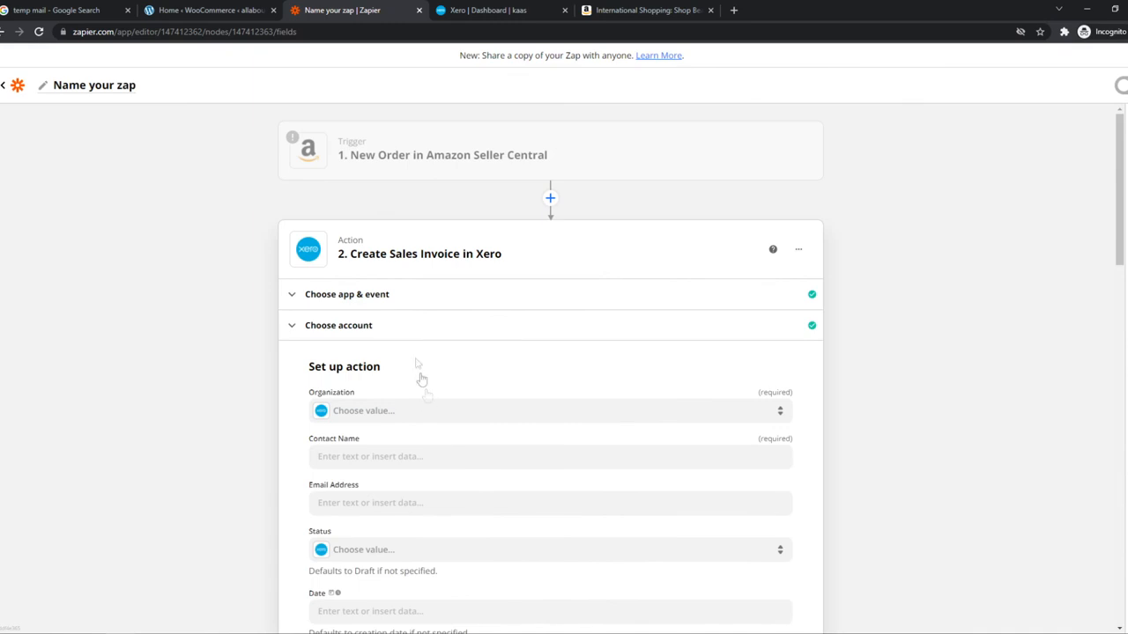
pyautogui.moveTo(416, 176)
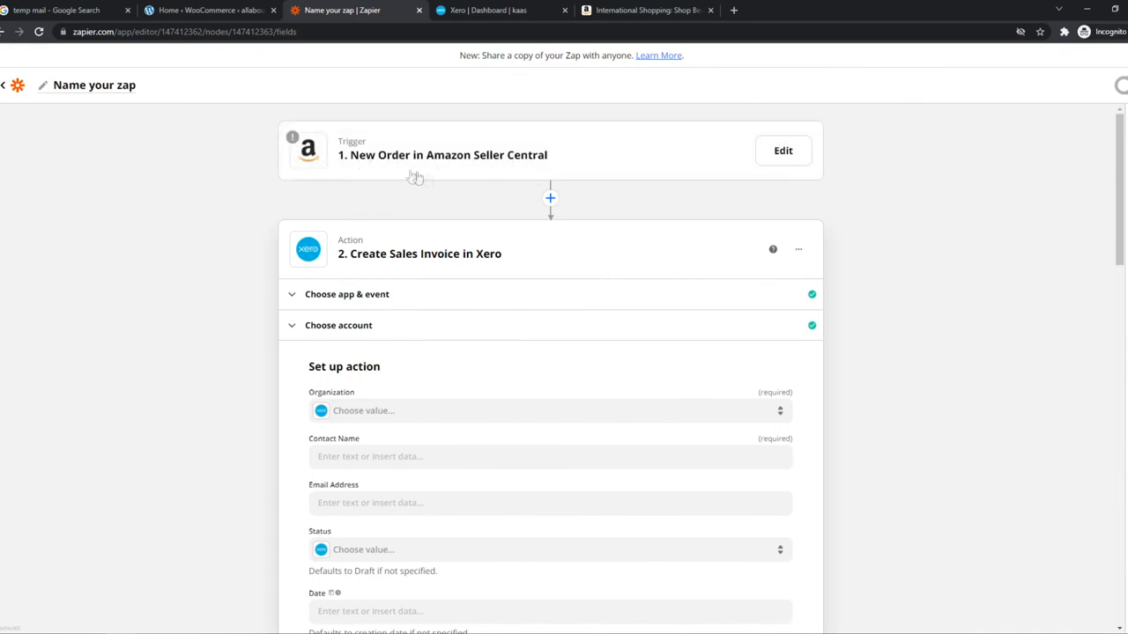